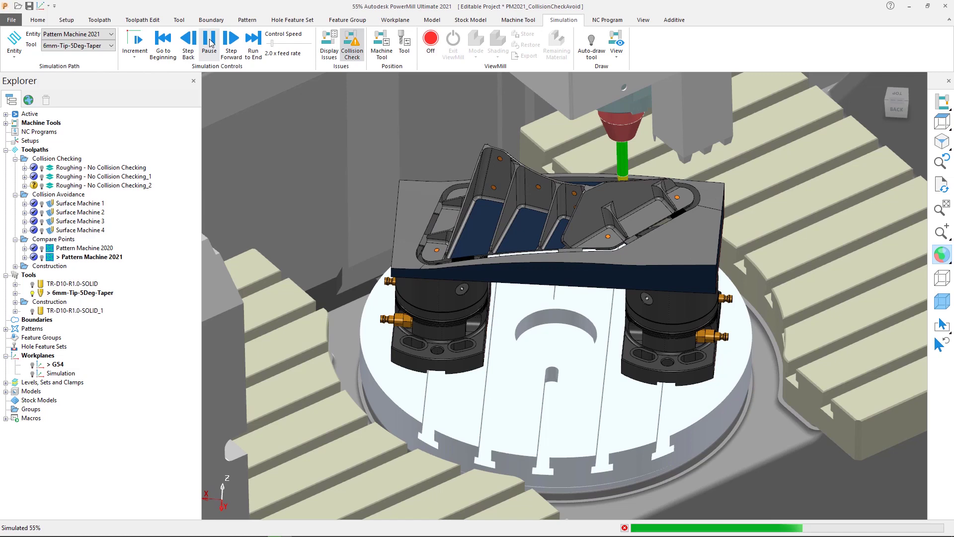
# - Run the Pattern Machine 2021 machine simulation with collision check past halfway, then return to Home
pyautogui.click(230, 38)
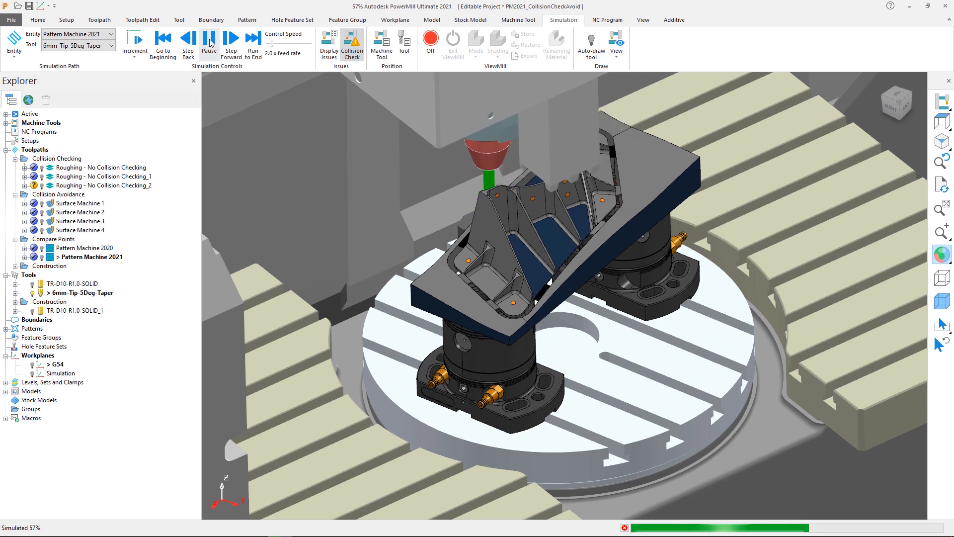
pyautogui.click(230, 37)
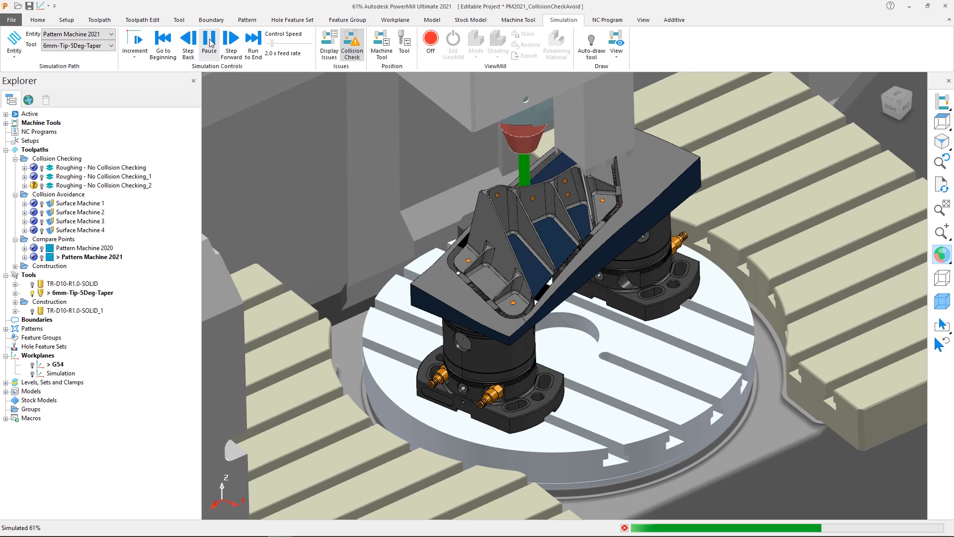
pyautogui.click(231, 37)
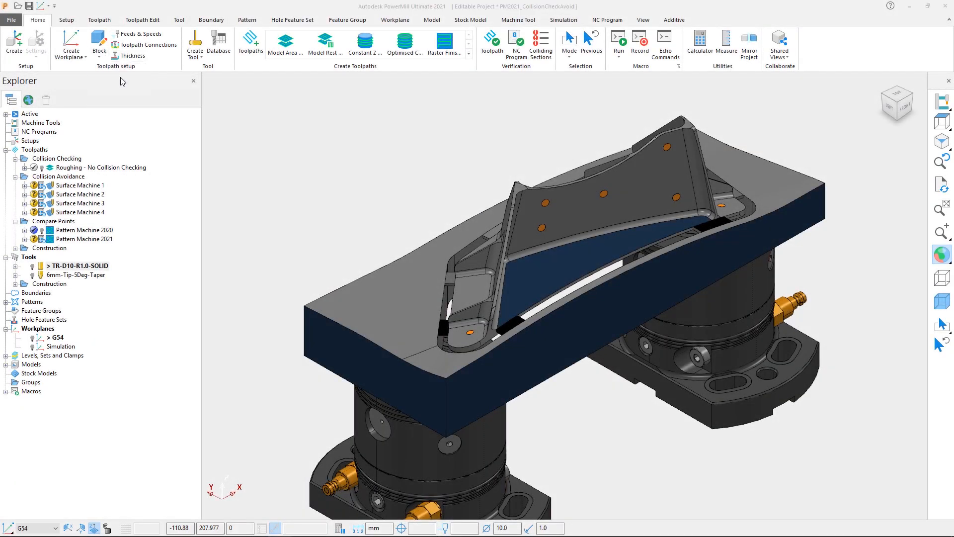
# - Define a Box stock block on the Active Workplane fitted to the part's limits, preview it and accept
pyautogui.click(98, 43)
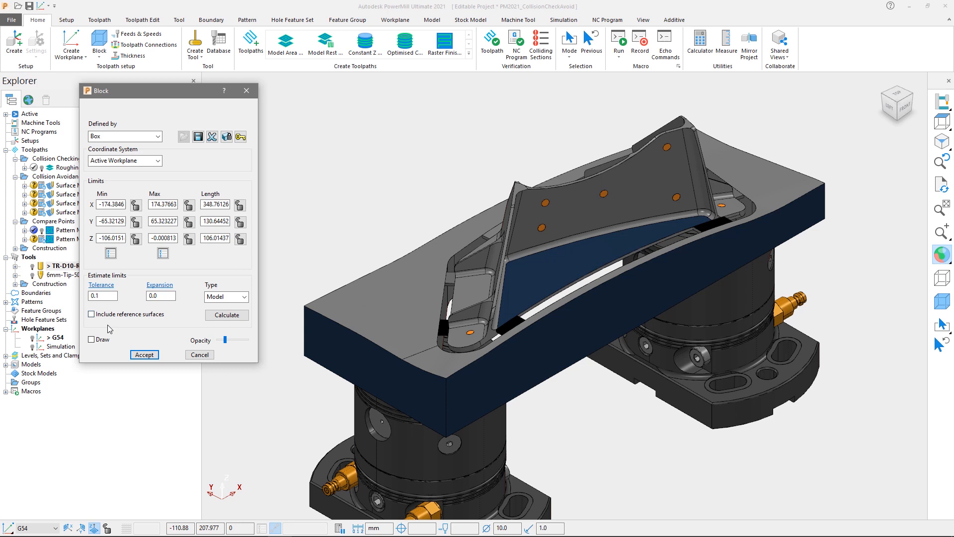
pyautogui.click(91, 340)
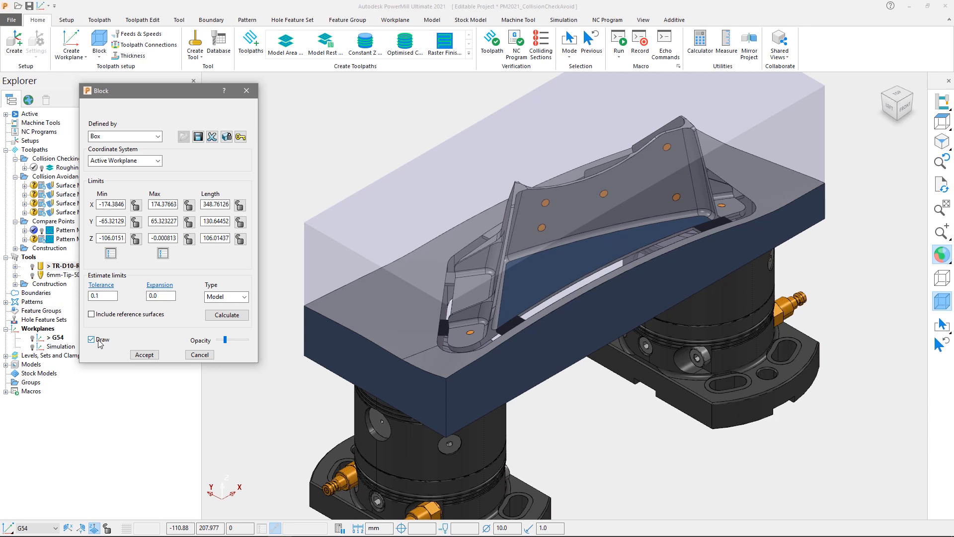
pyautogui.click(92, 339)
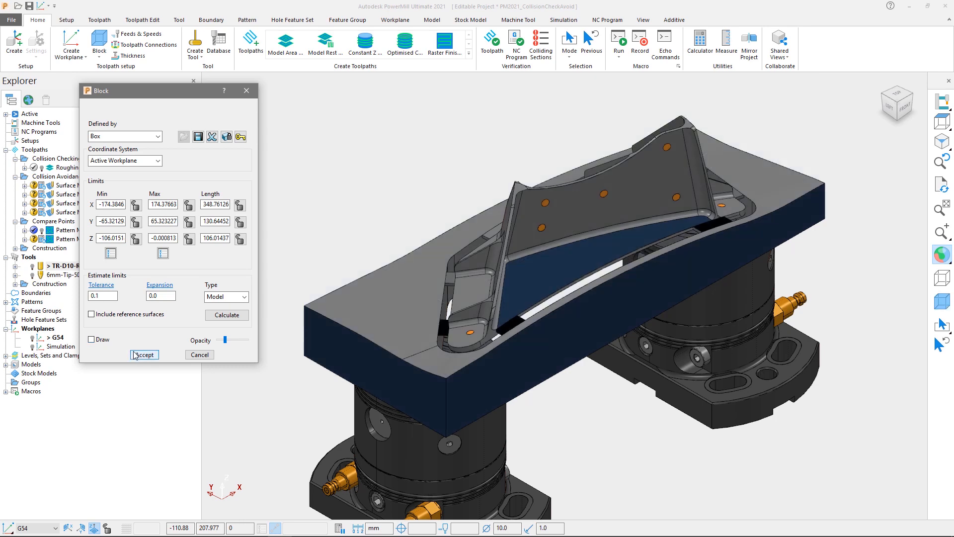
pyautogui.click(144, 354)
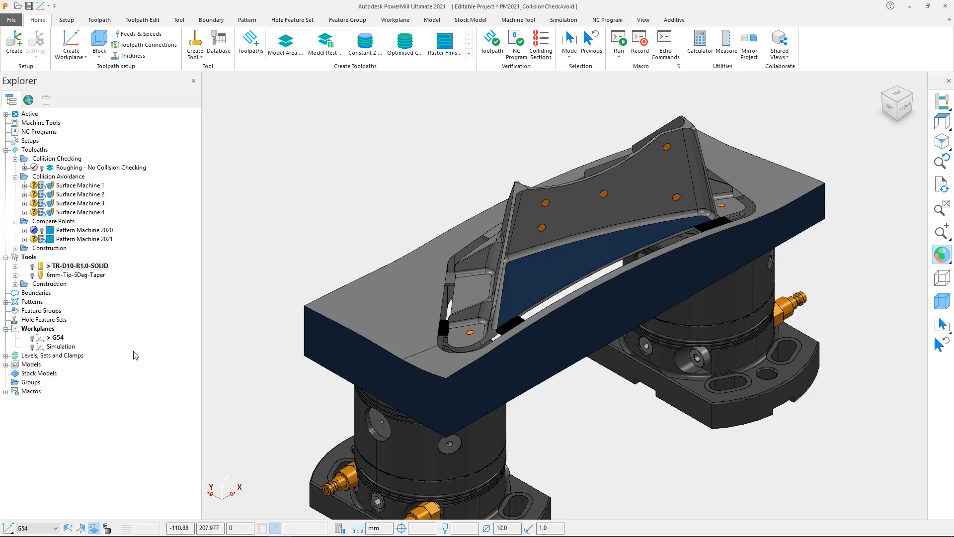
# - Verify the Roughing - No Collision Checking toolpath for collisions against Models in 2020 and 2021
pyautogui.click(123, 423)
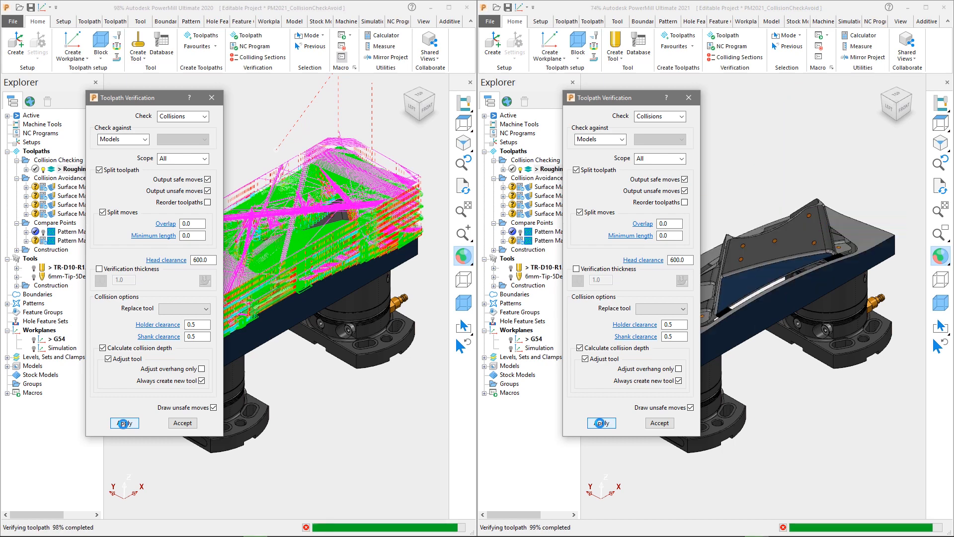
pyautogui.click(601, 422)
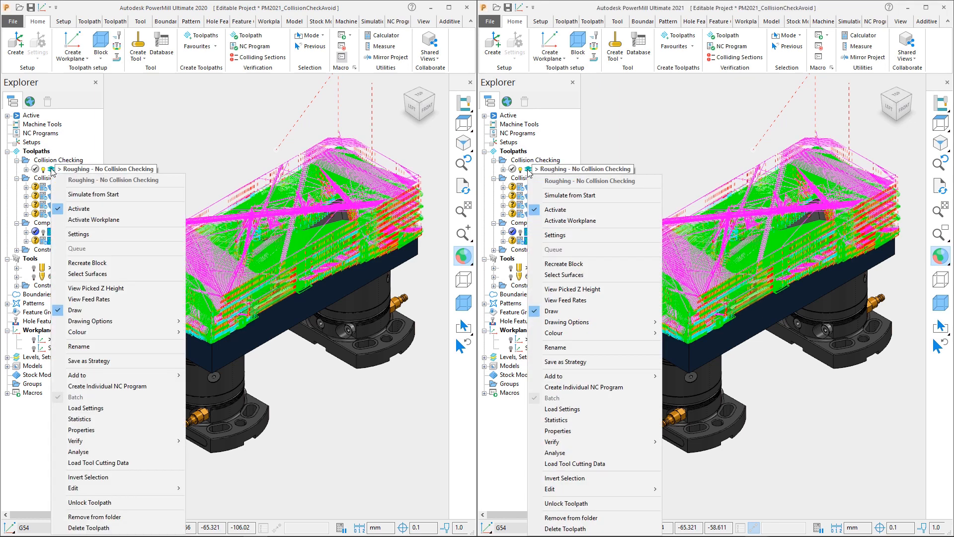
pyautogui.moveTo(578, 300)
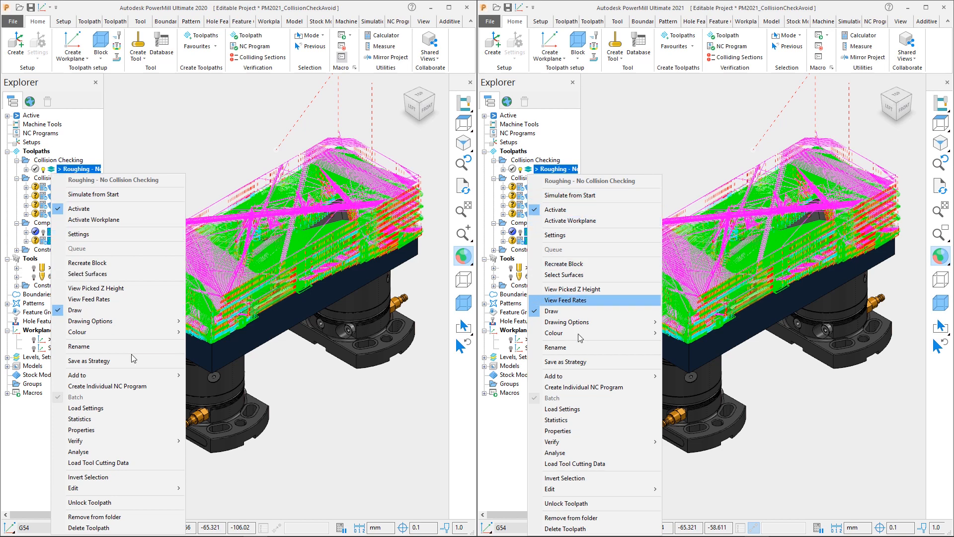
pyautogui.moveTo(77, 440)
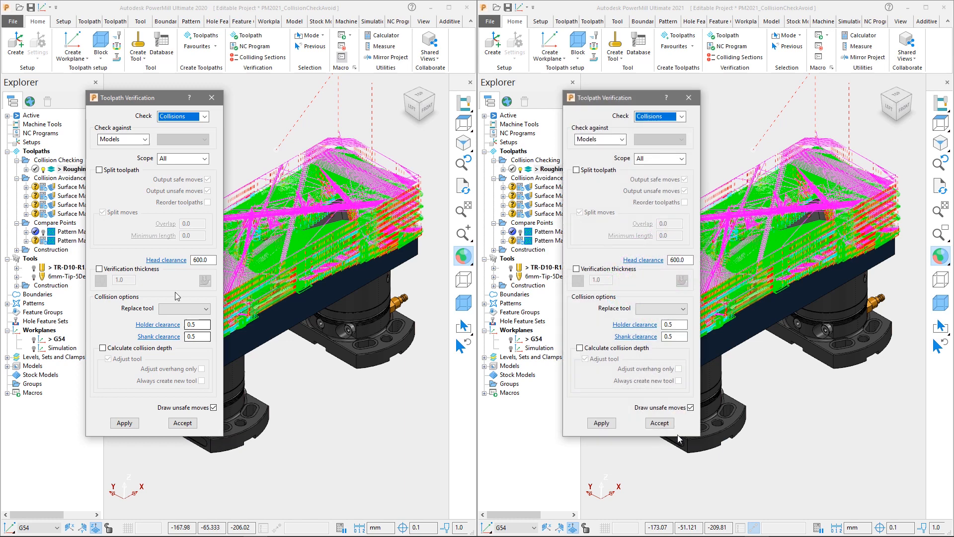
# - Enable Split toolpath, Calculate collision depth and Always create new tool, then apply the check
pyautogui.click(102, 170)
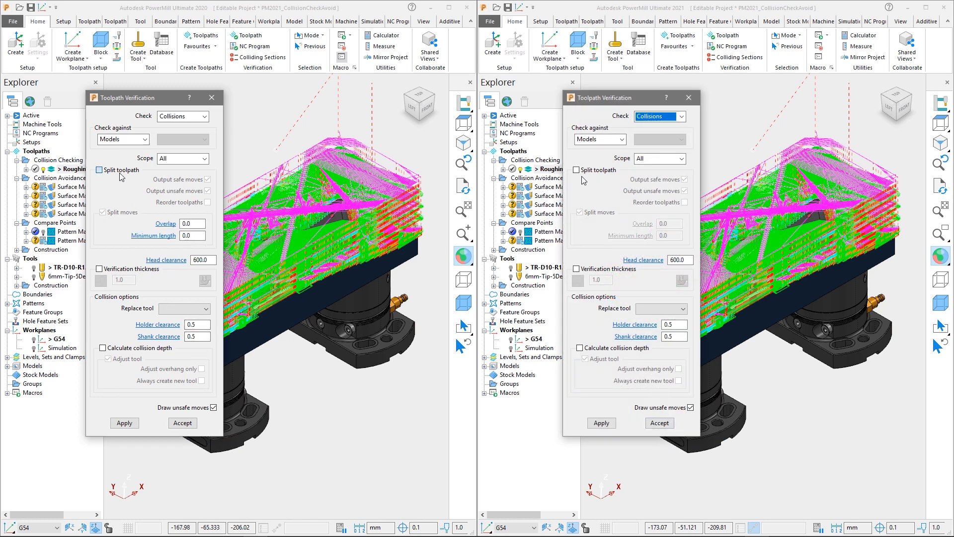
pyautogui.click(99, 170)
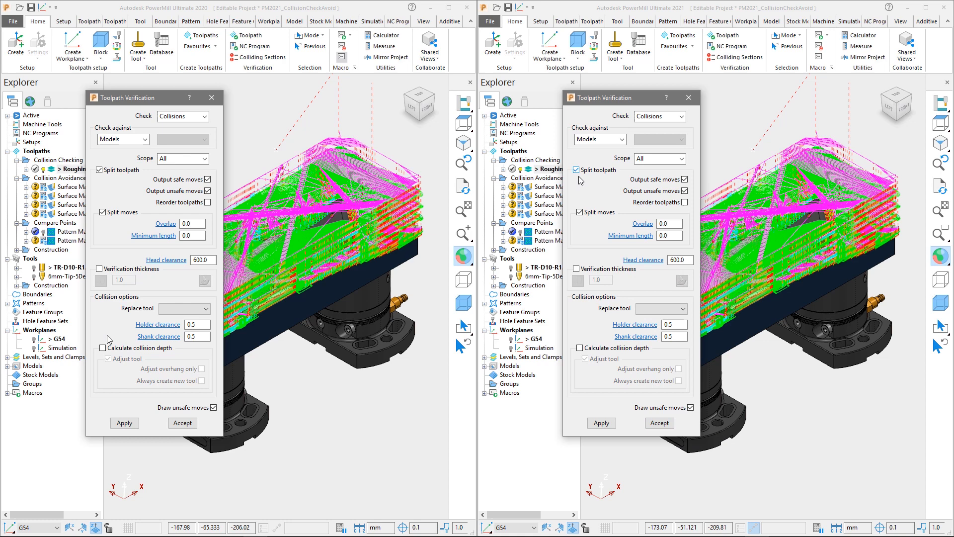
pyautogui.click(102, 348)
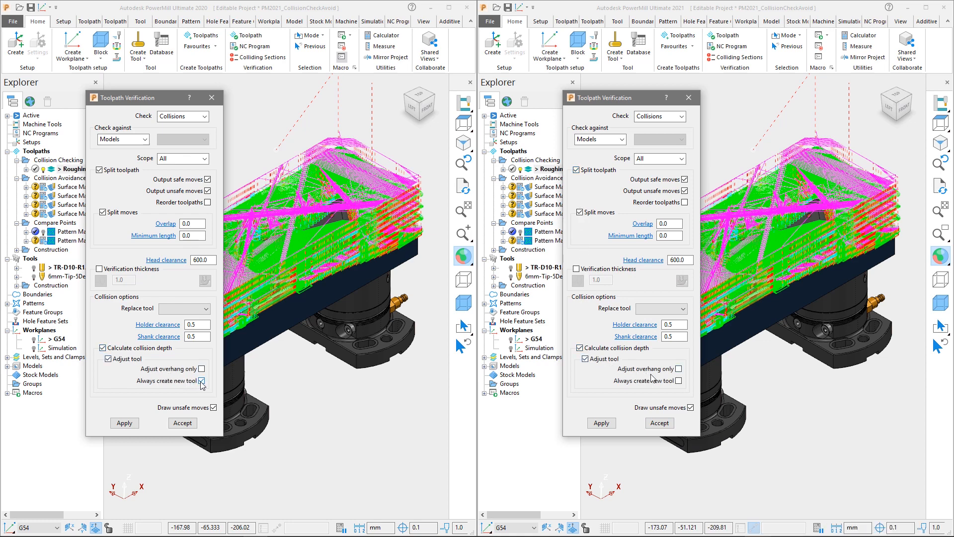
pyautogui.click(202, 381)
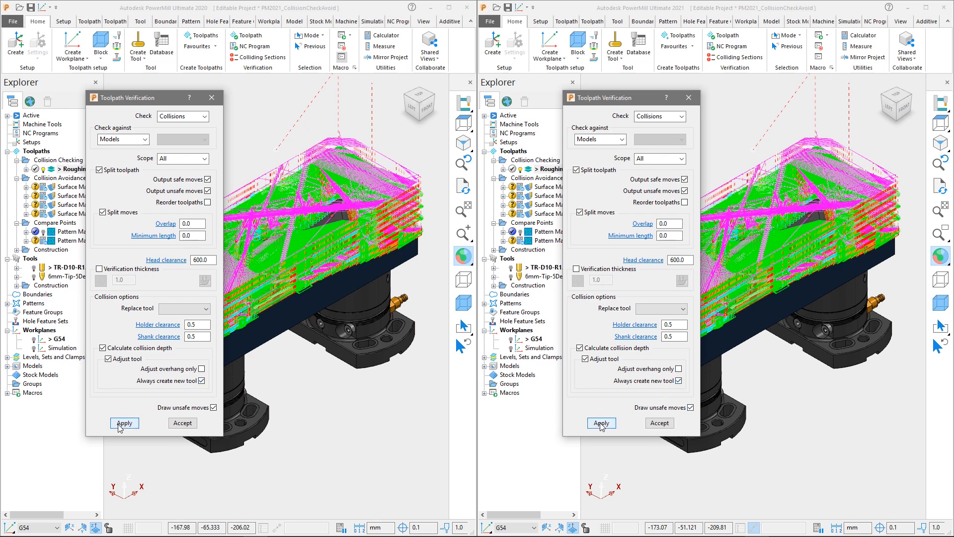
pyautogui.click(124, 423)
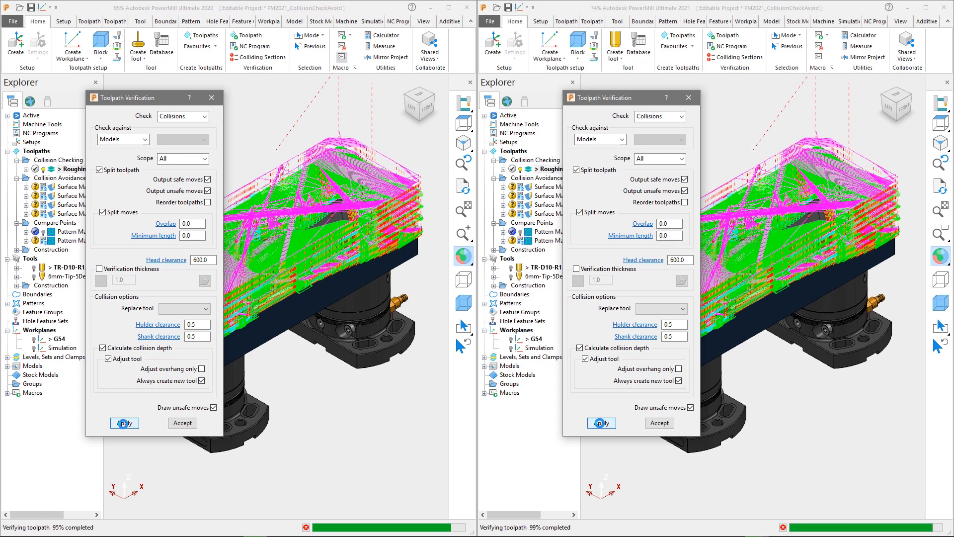
# - Acknowledge the collision depth report and accept the verification in both PowerMill windows
pyautogui.click(602, 422)
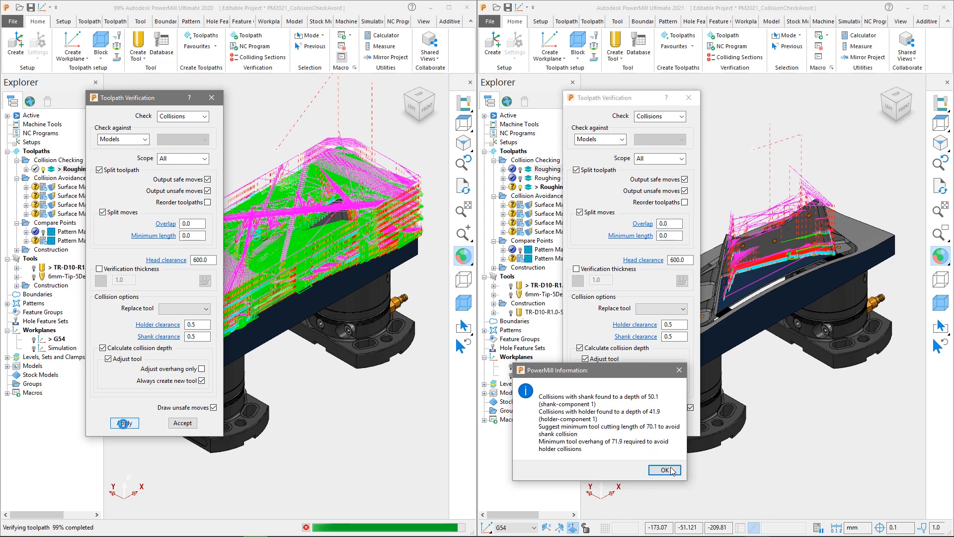
pyautogui.click(665, 470)
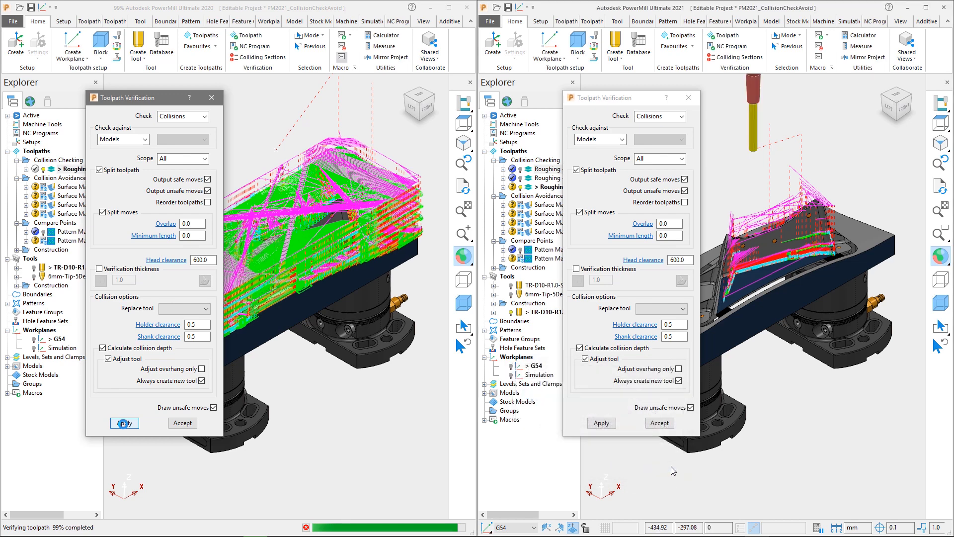
pyautogui.click(125, 422)
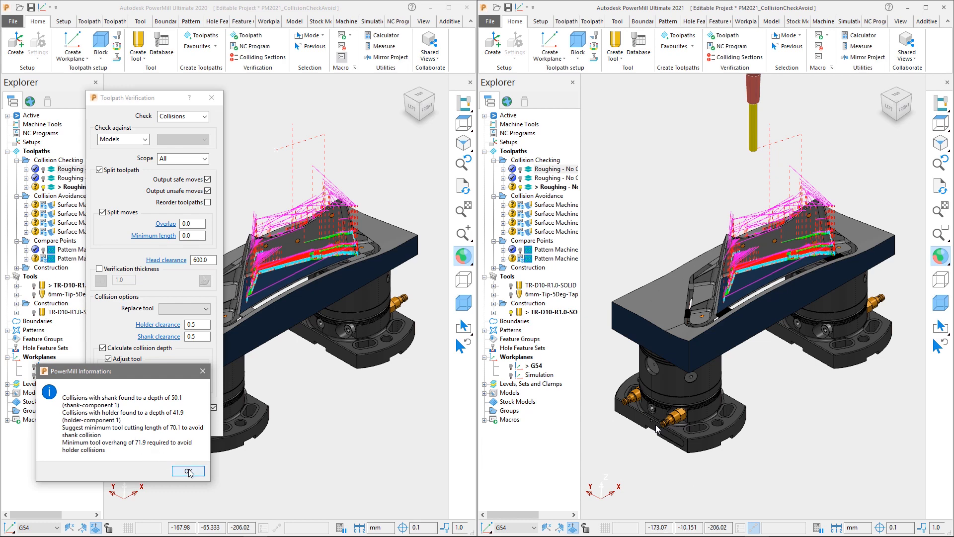
pyautogui.click(188, 472)
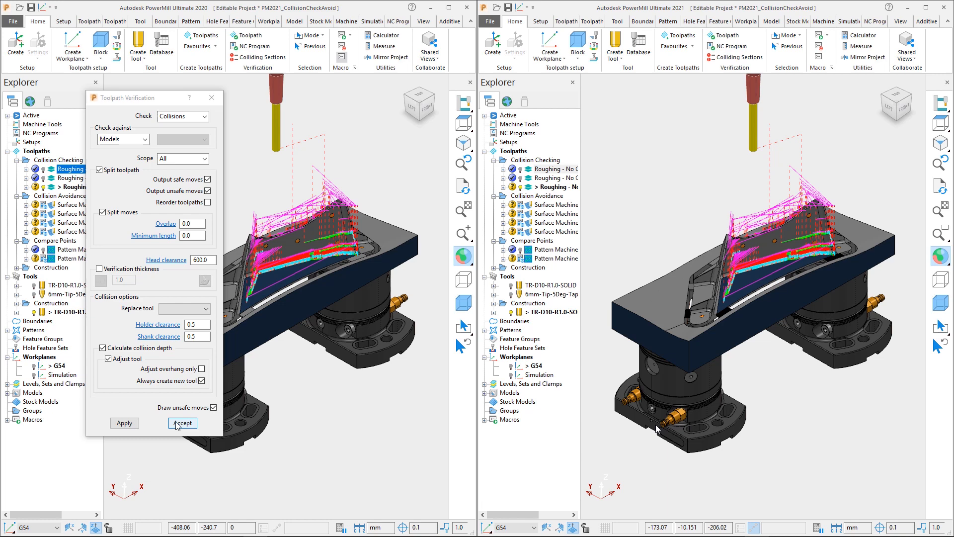
pyautogui.click(182, 423)
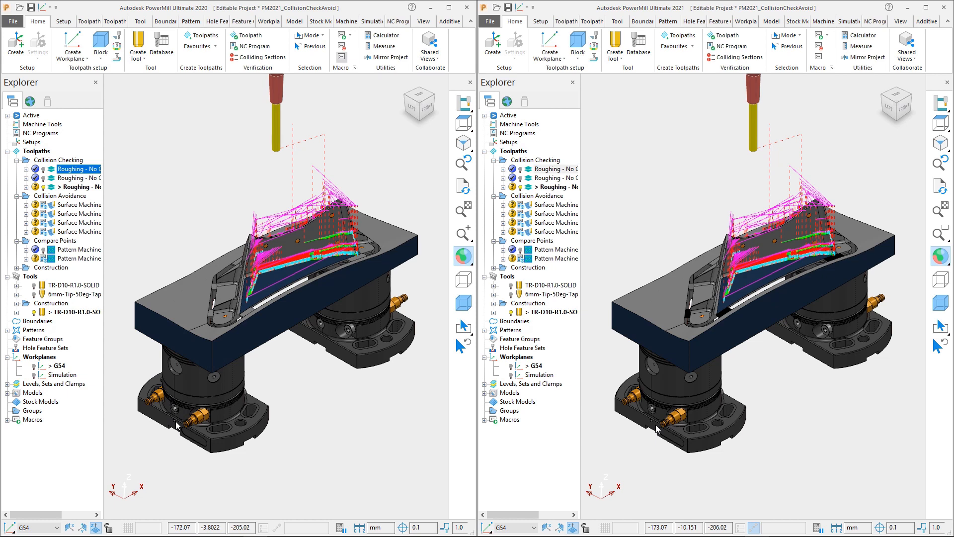
# - Bring up the context menu of the Toolpaths folder in the 2021 Explorer
pyautogui.rightClick(510, 150)
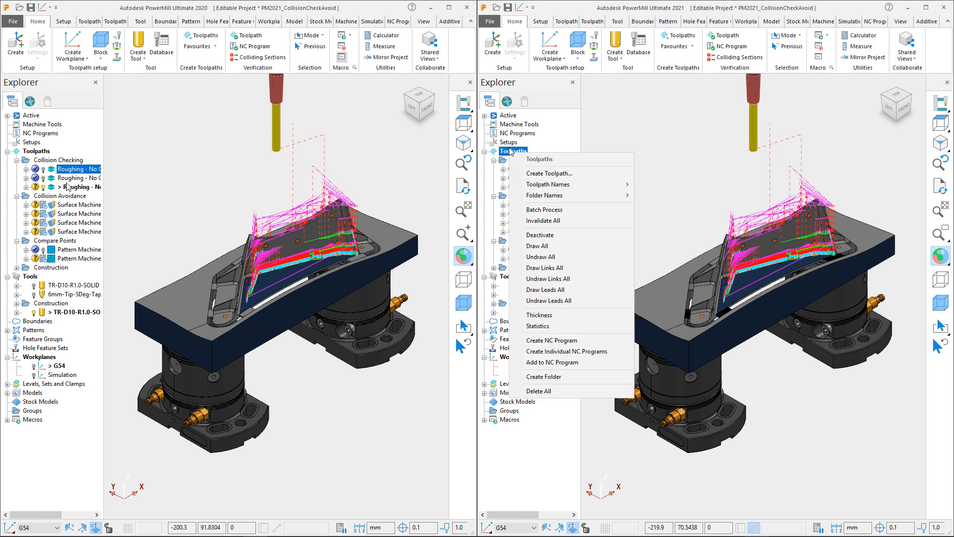
# - Show the verified Pattern Machine 2021 toolpath and bring up its options for Statistics
pyautogui.rightClick(37, 150)
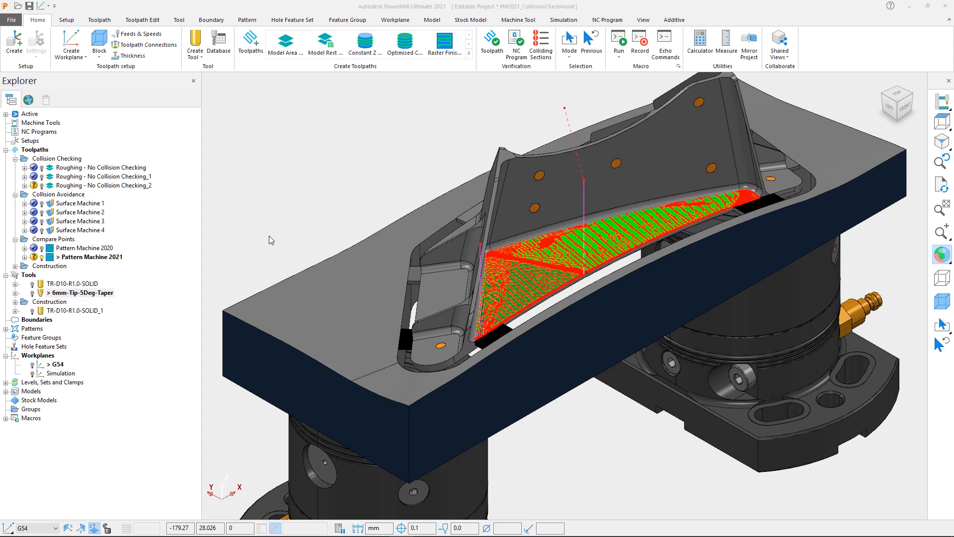
pyautogui.moveTo(233, 242)
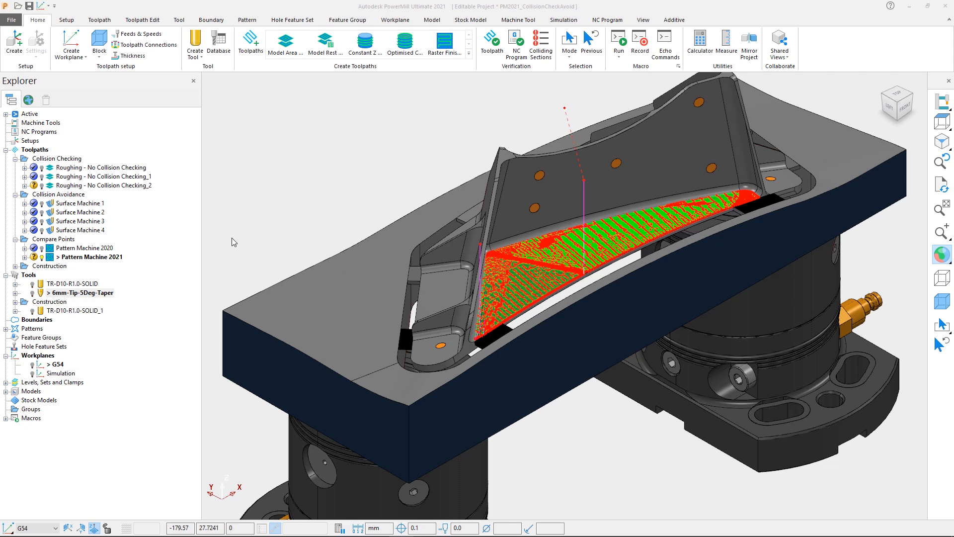
pyautogui.rightClick(90, 256)
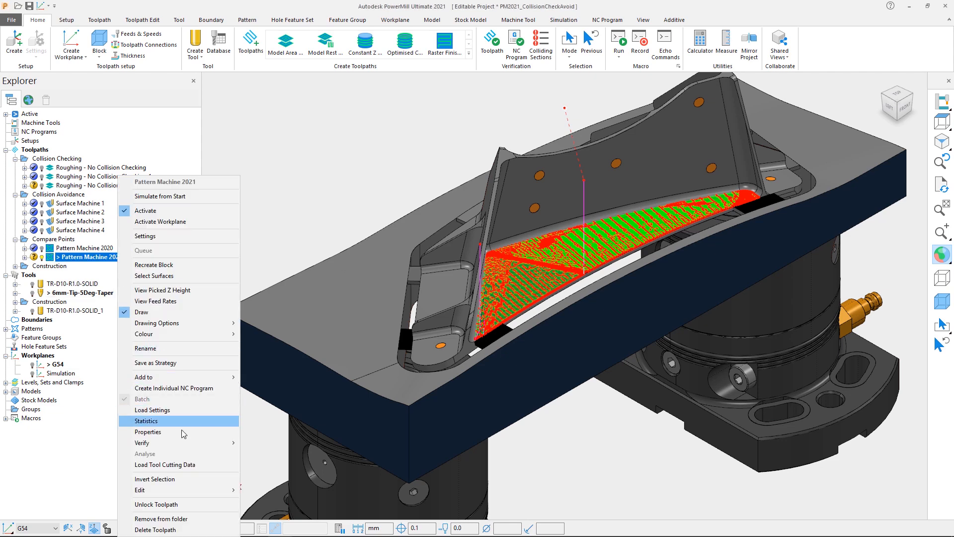
# - Check Pattern Machine 2021 for Collisions then Gouges, confirming no gouges found, and close verification
pyautogui.click(142, 443)
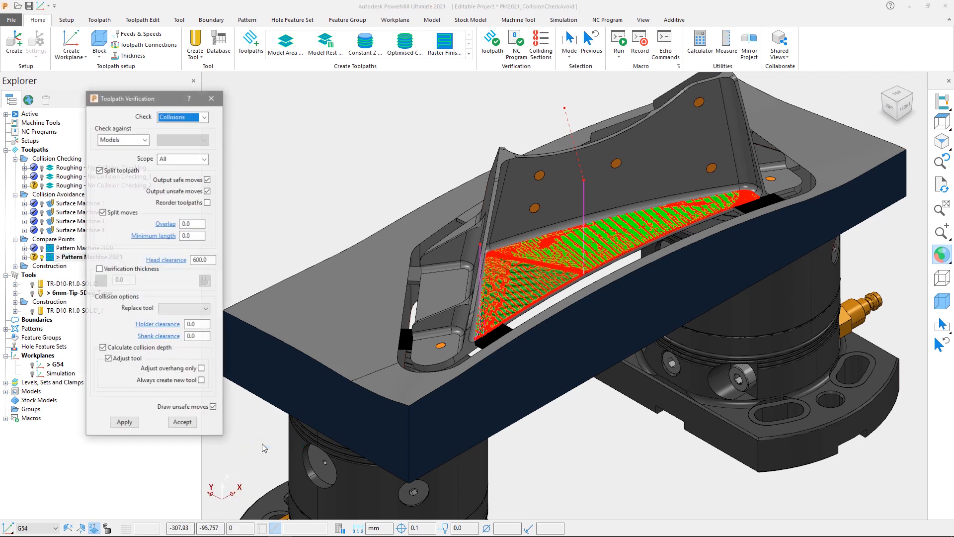
pyautogui.click(124, 423)
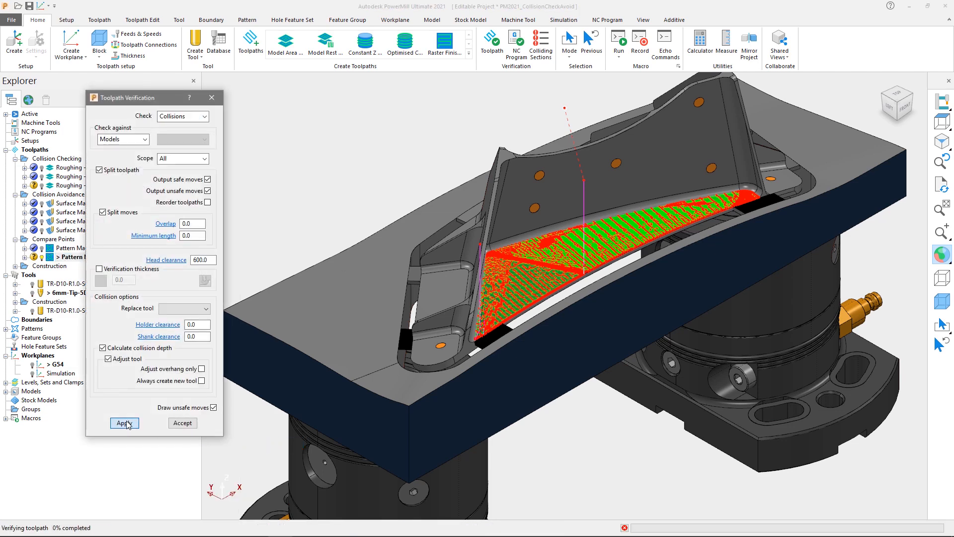
pyautogui.click(124, 423)
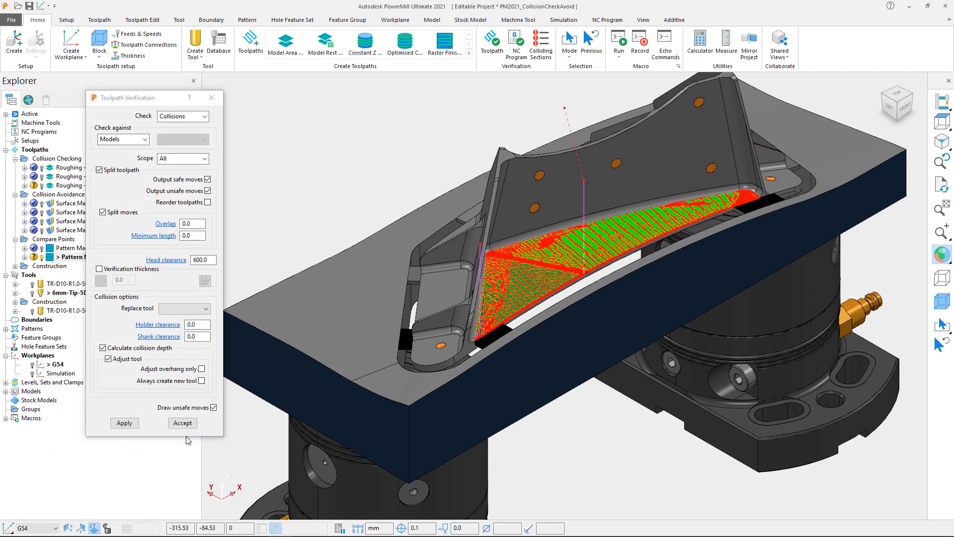
pyautogui.click(206, 117)
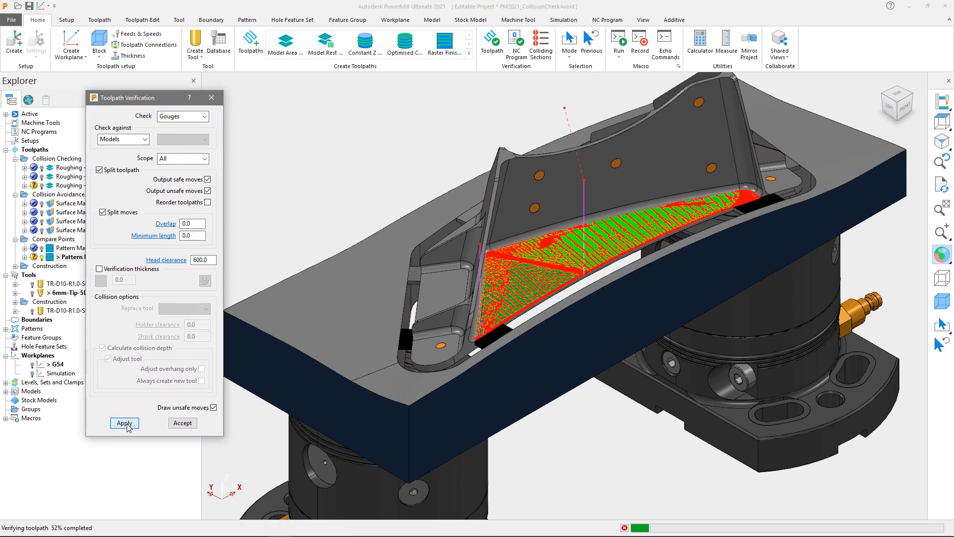
pyautogui.click(125, 424)
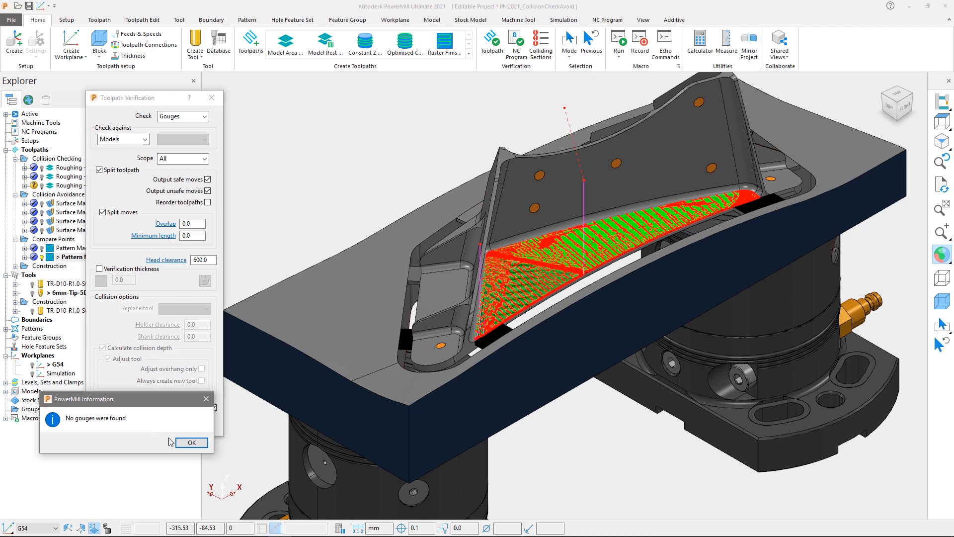
pyautogui.click(191, 443)
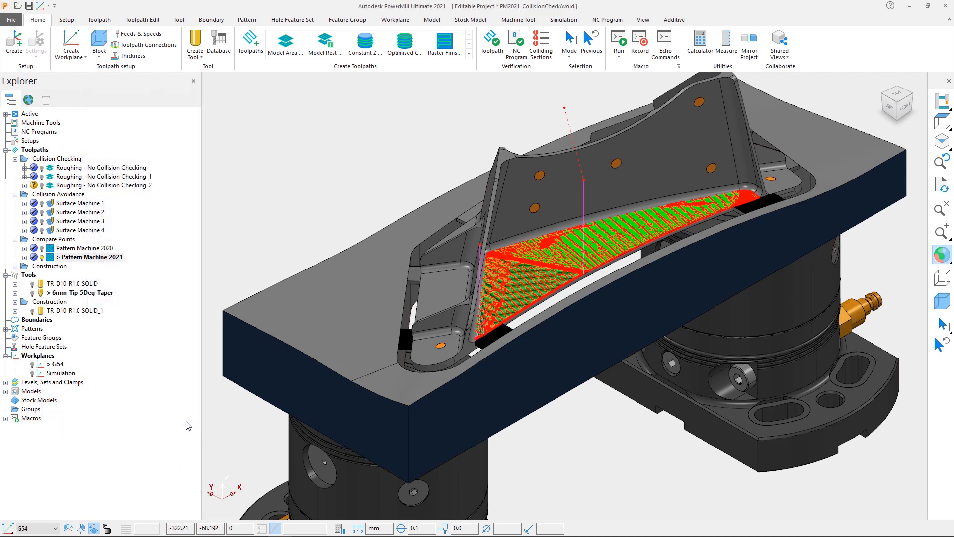
# - Activate Pattern Machine 2020 and display its contact point track on the blade corner
pyautogui.click(92, 248)
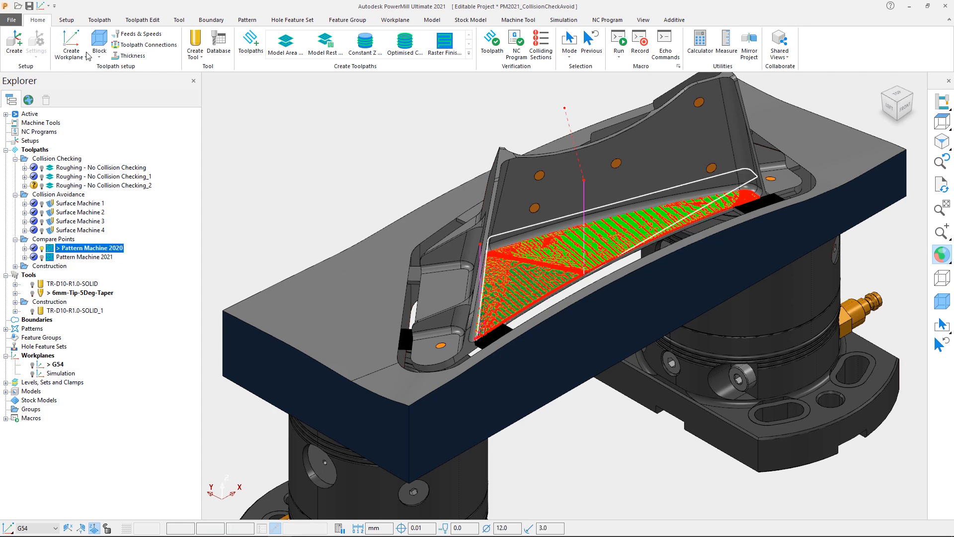
pyautogui.click(98, 20)
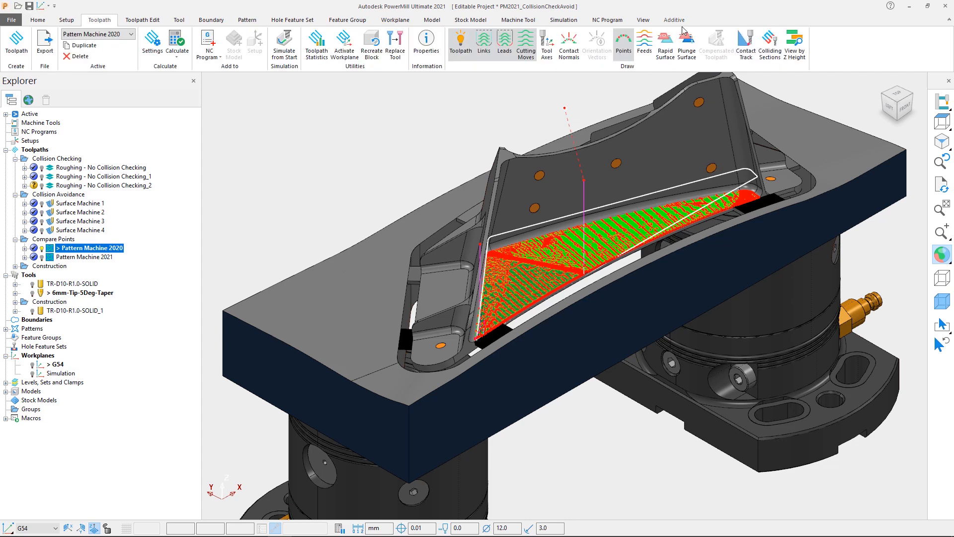
pyautogui.click(744, 43)
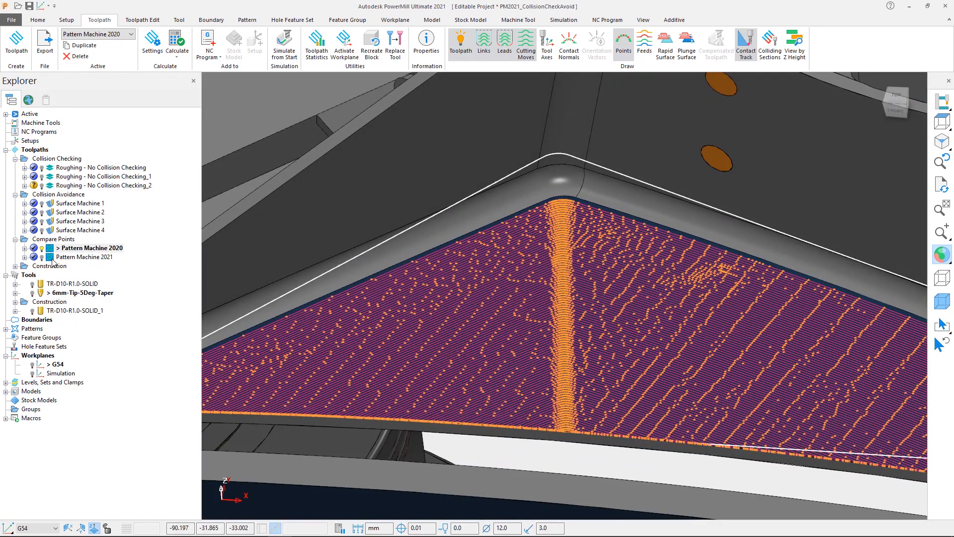
# - Toggle between Pattern Machine 2020 and 2021 to compare their contact points, ending on 2020
pyautogui.click(90, 257)
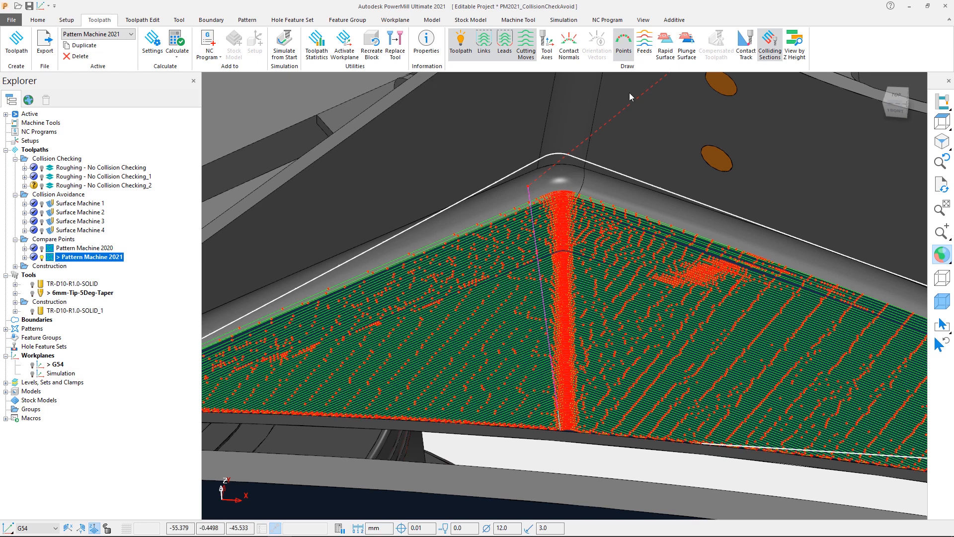
pyautogui.click(744, 44)
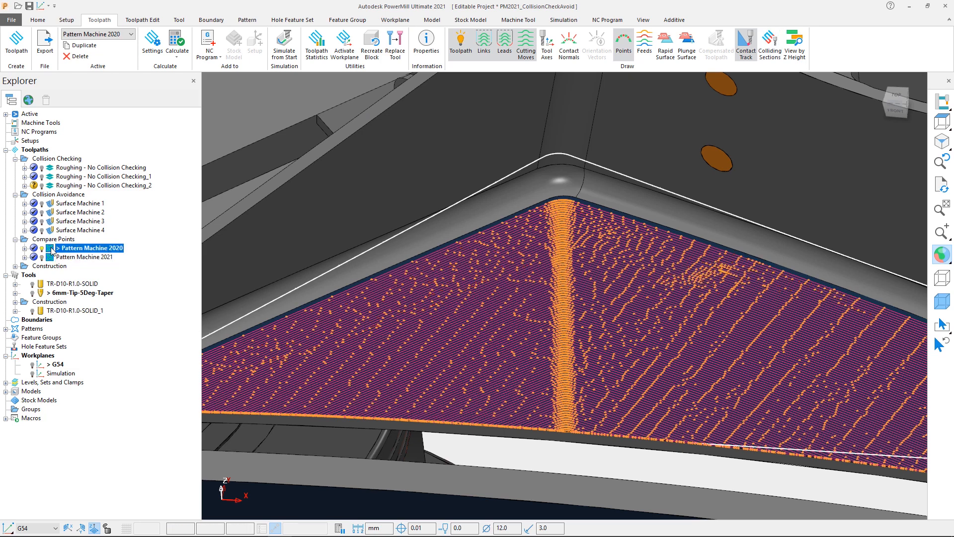
pyautogui.click(91, 257)
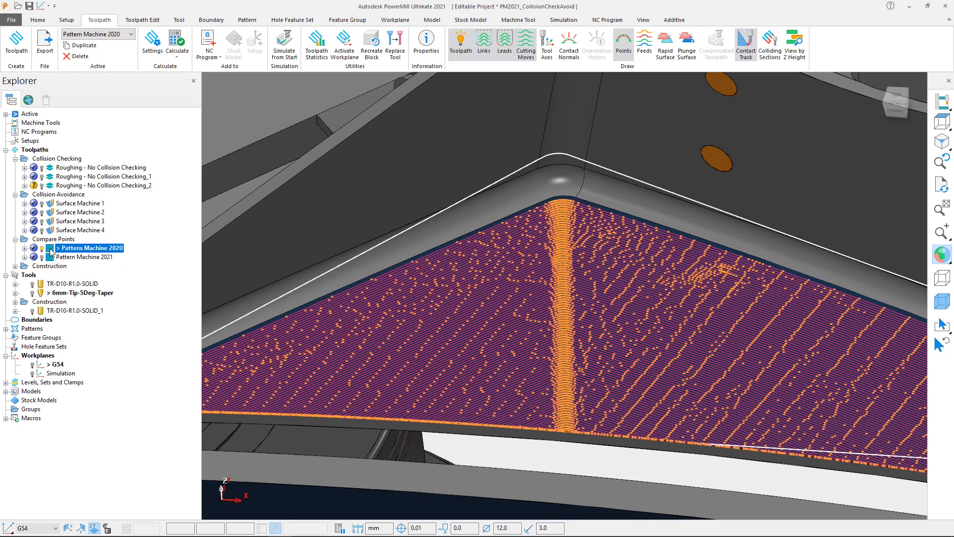
pyautogui.click(90, 257)
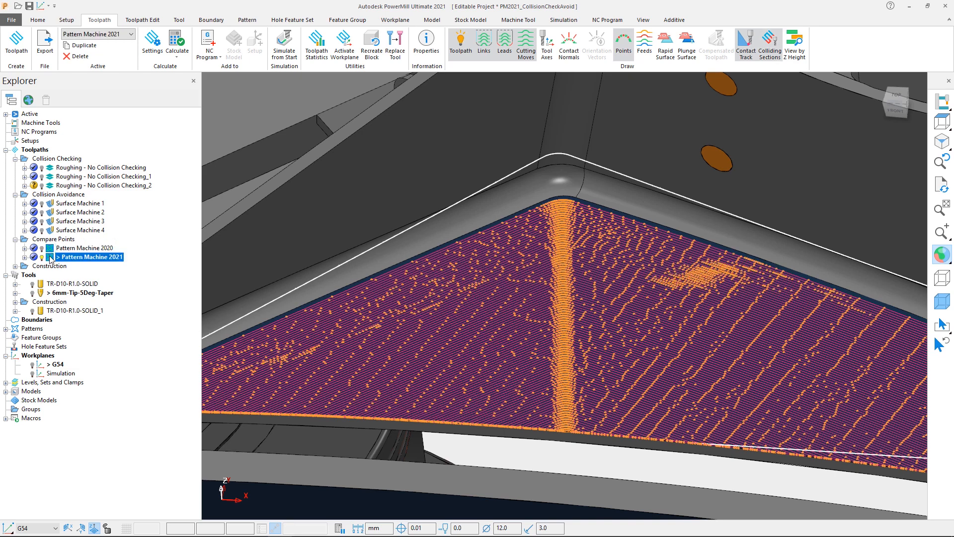
pyautogui.click(84, 248)
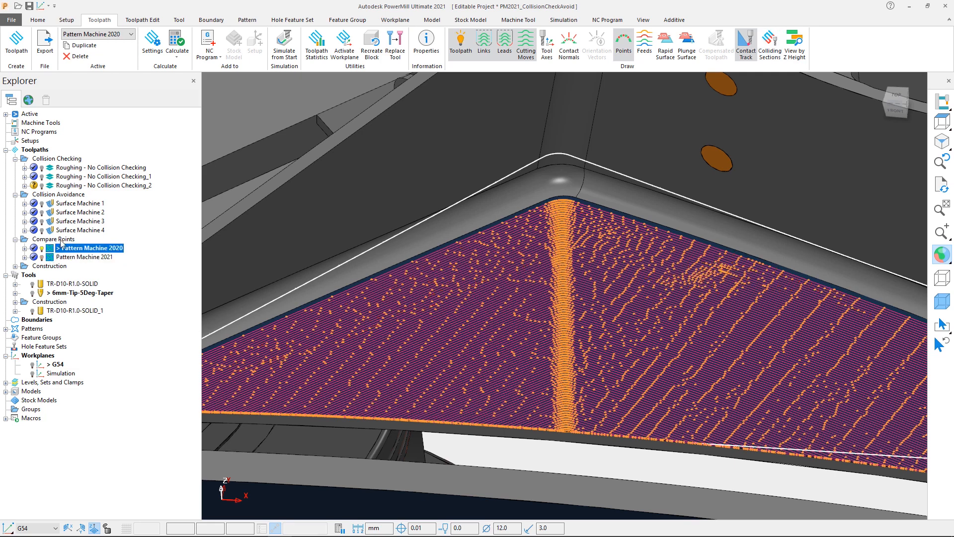
# - Review Pattern Machine 2020's statistics showing 6086 cutting-move points, then dismiss the Information window
pyautogui.click(426, 44)
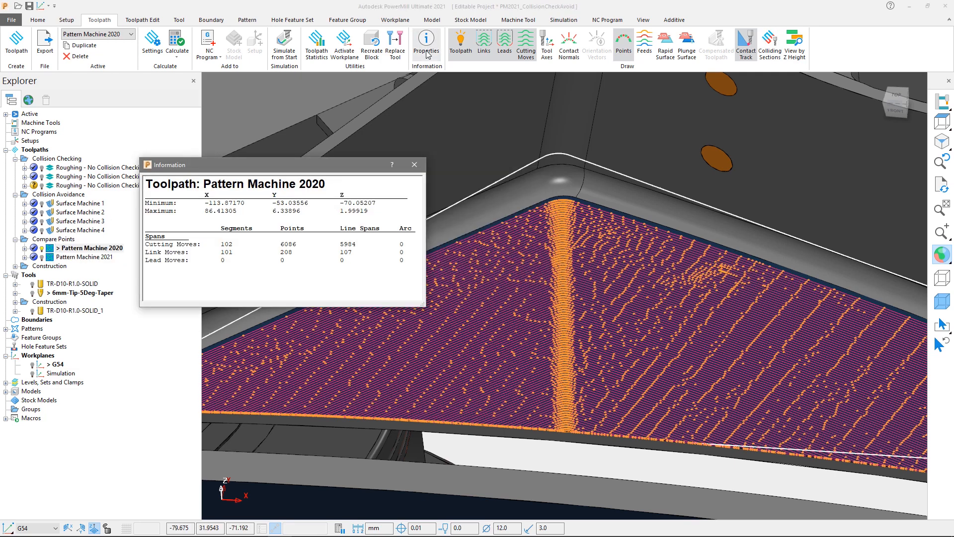
pyautogui.moveTo(382, 108)
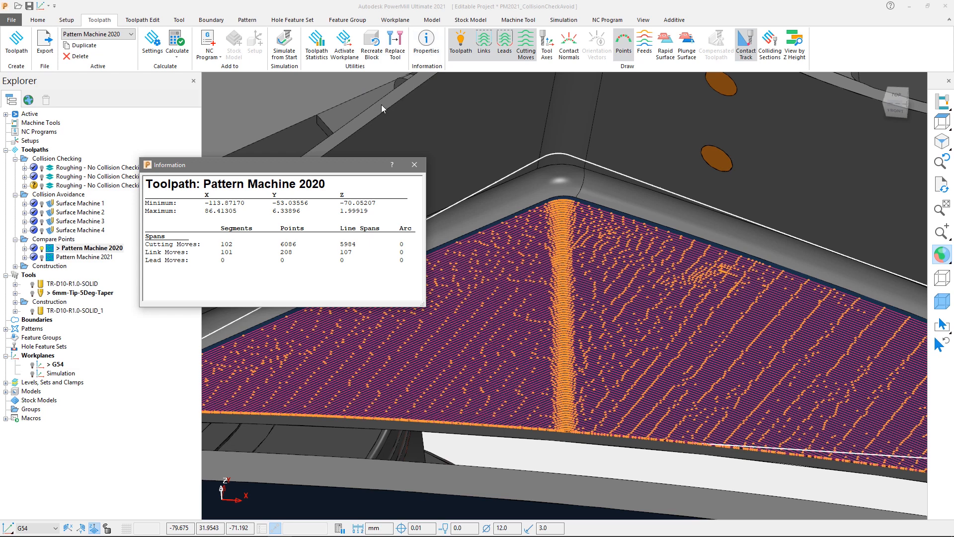
pyautogui.doubleClick(287, 245)
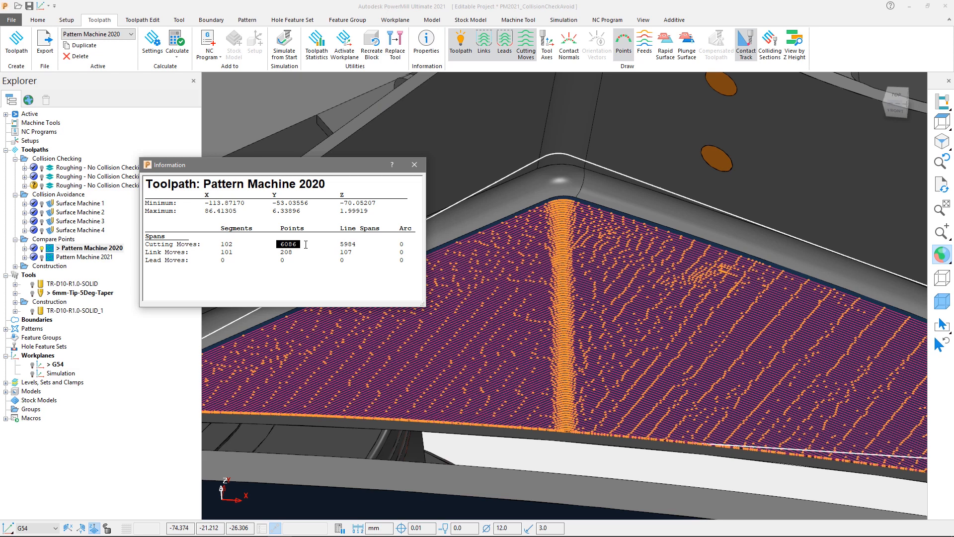
pyautogui.click(415, 164)
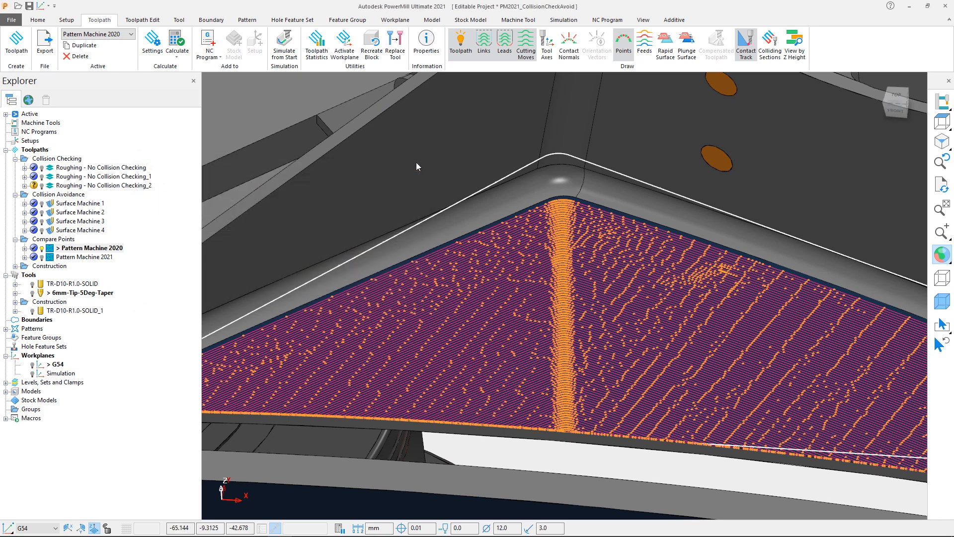
# - Activate Pattern Machine 2021 and review its statistics showing about 6,700 cutting-move points
pyautogui.click(85, 257)
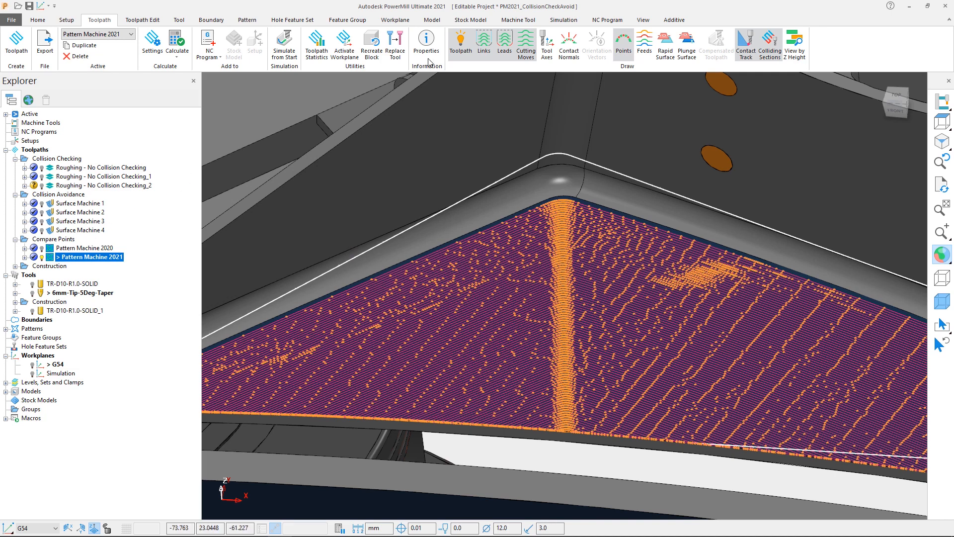
pyautogui.click(426, 43)
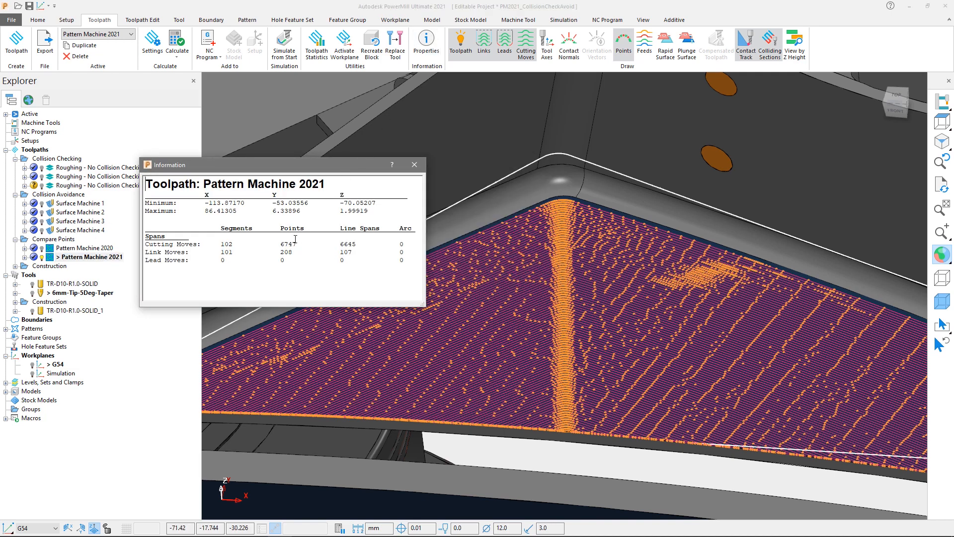
pyautogui.doubleClick(288, 244)
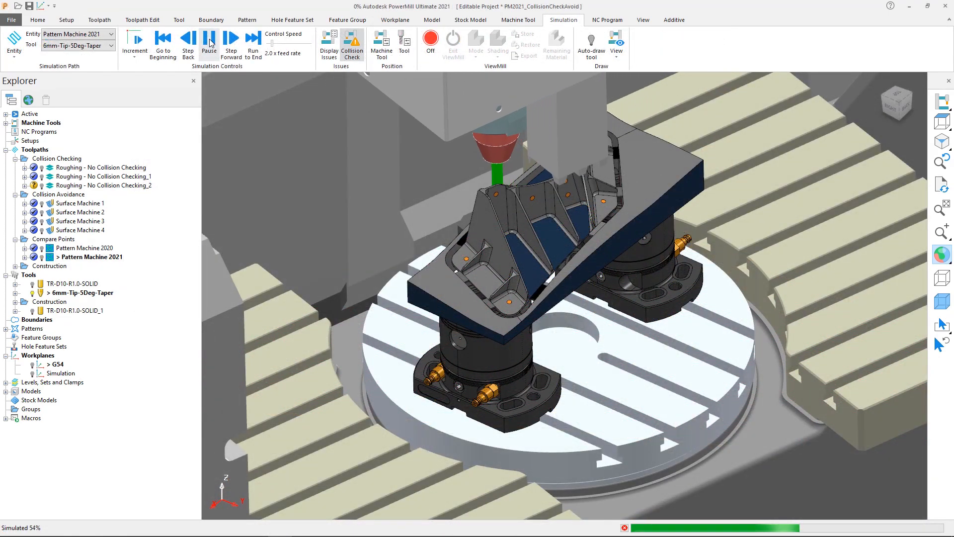
# - Pause and resume the machine simulation of Pattern Machine 2021 as it advances past 54% toward 58%
pyautogui.click(232, 38)
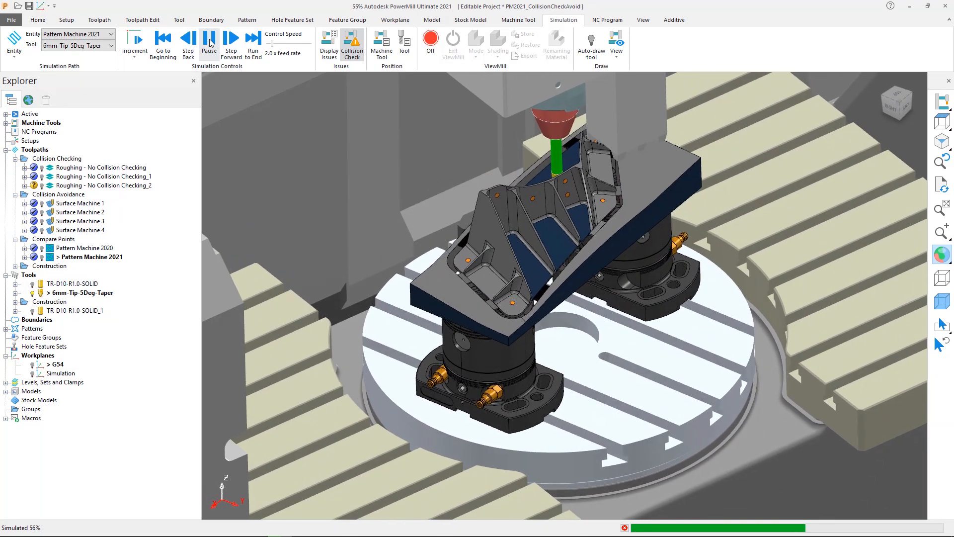
pyautogui.click(232, 38)
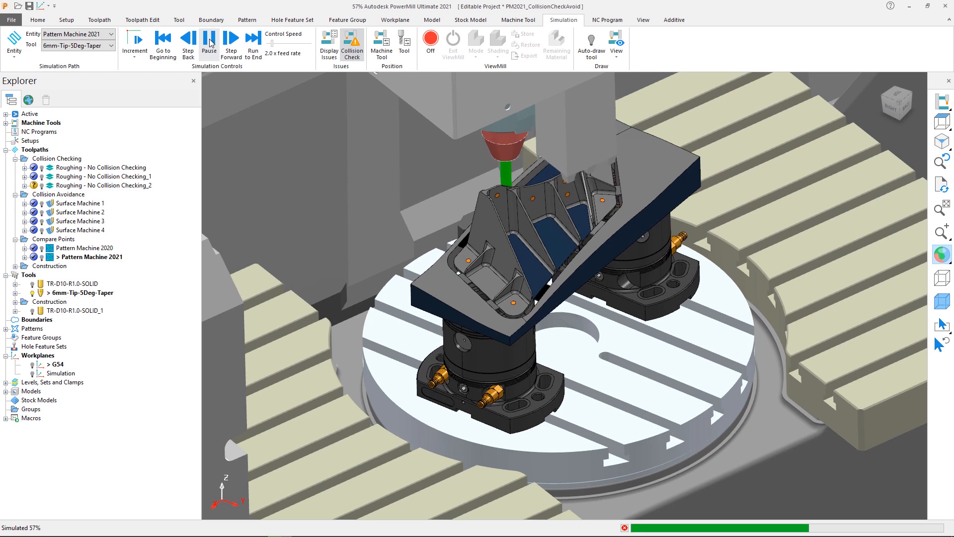
pyautogui.click(231, 37)
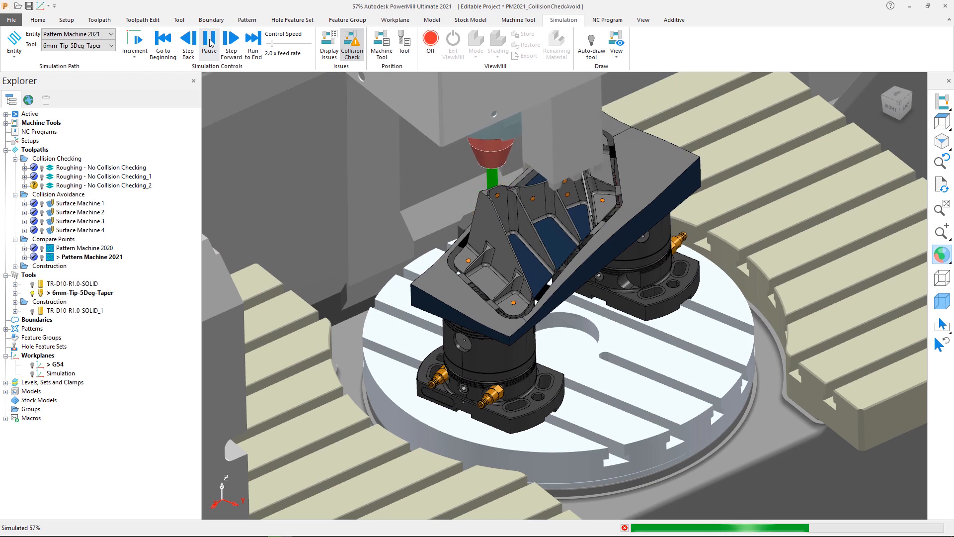
pyautogui.click(231, 37)
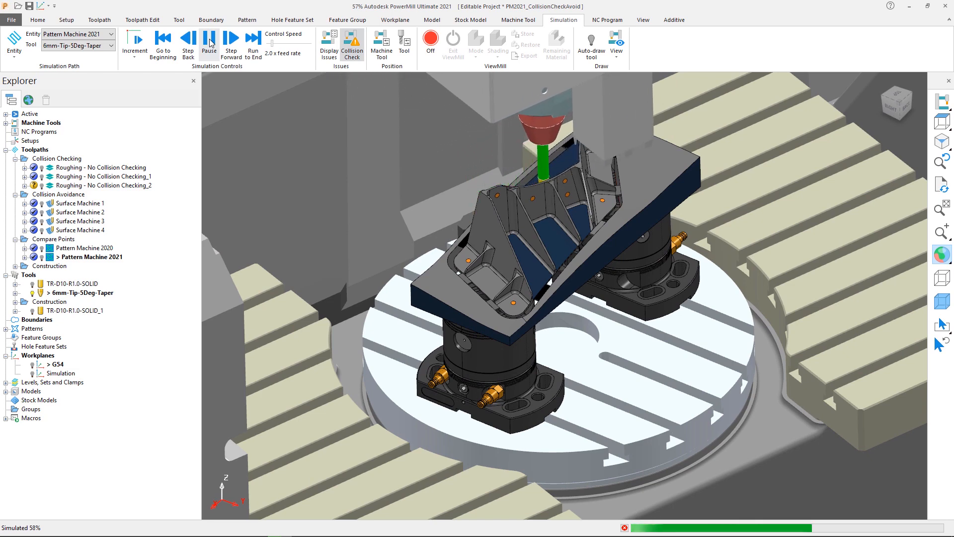